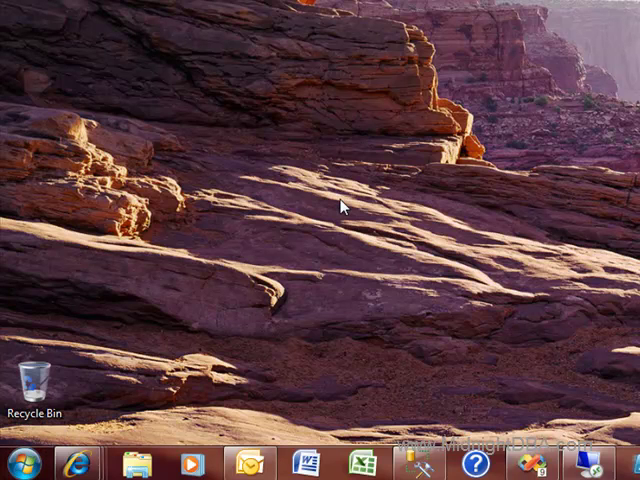
# Step: Open the Windows 7 Start menu from the taskbar Start orb
pyautogui.click(22, 461)
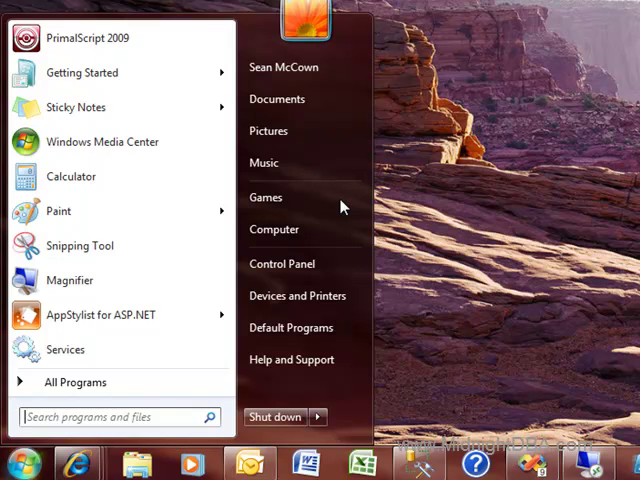
# Step: Search 'uninstall' in the Start menu to reach Programs and Features
pyautogui.write('uninstall')
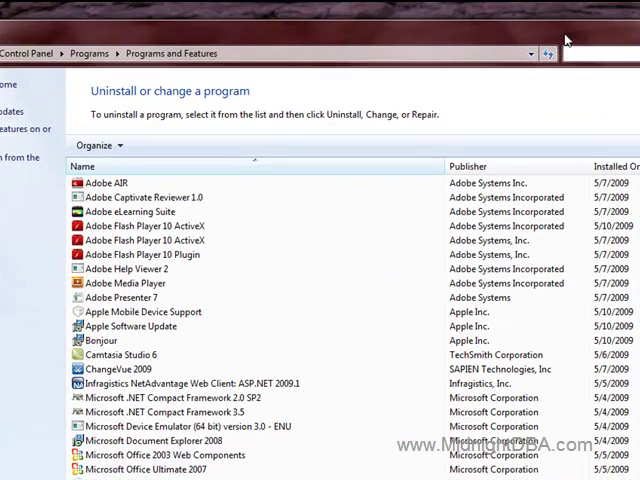
pyautogui.write('adobe')
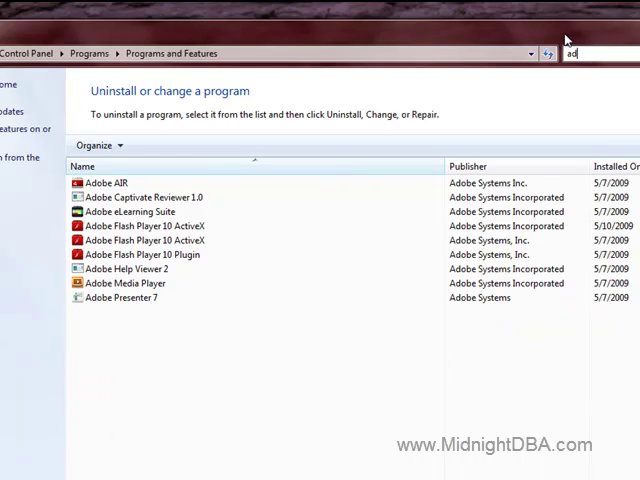
pyautogui.write('sql')
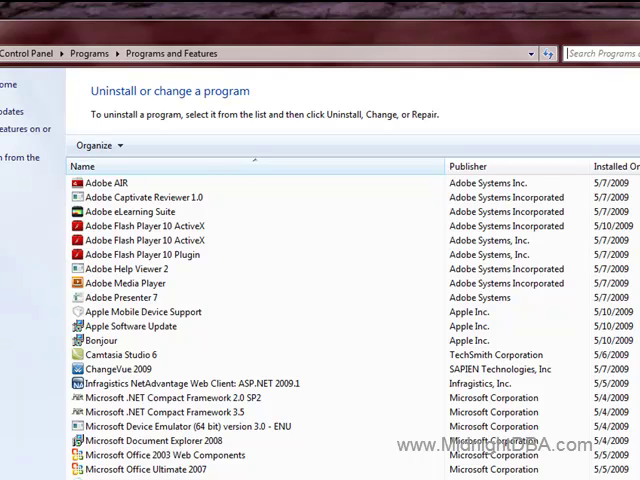
# Step: Filter the installed programs by 'silver' to show only Microsoft Silverlight
pyautogui.click(595, 53)
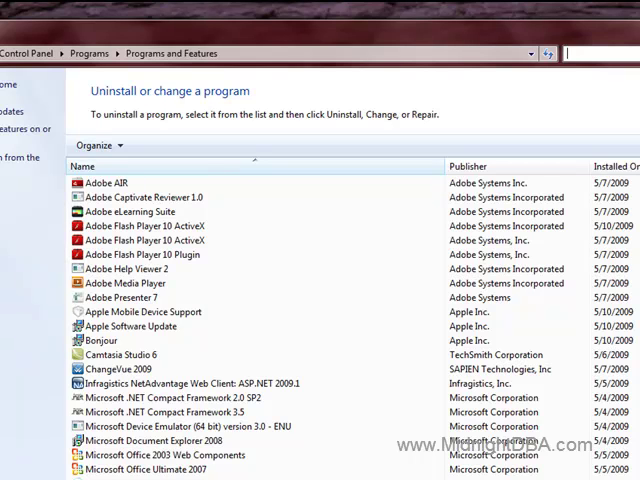
pyautogui.write('silver')
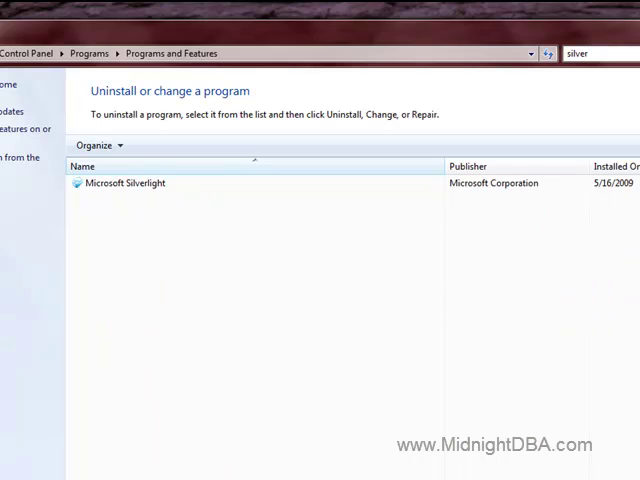